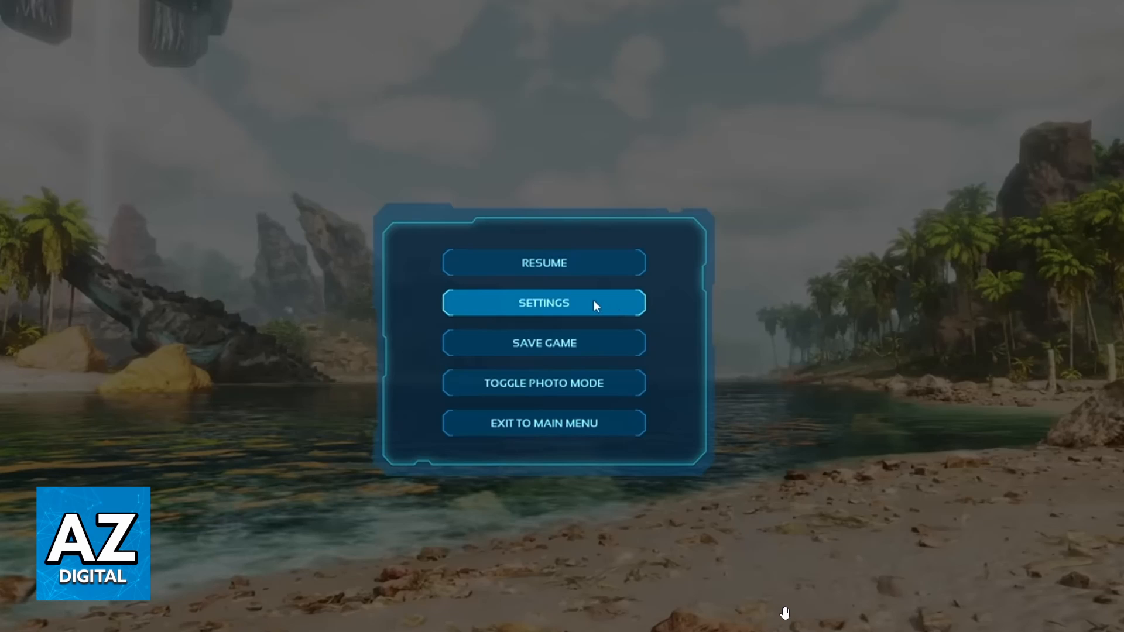
mouse_move(579, 349)
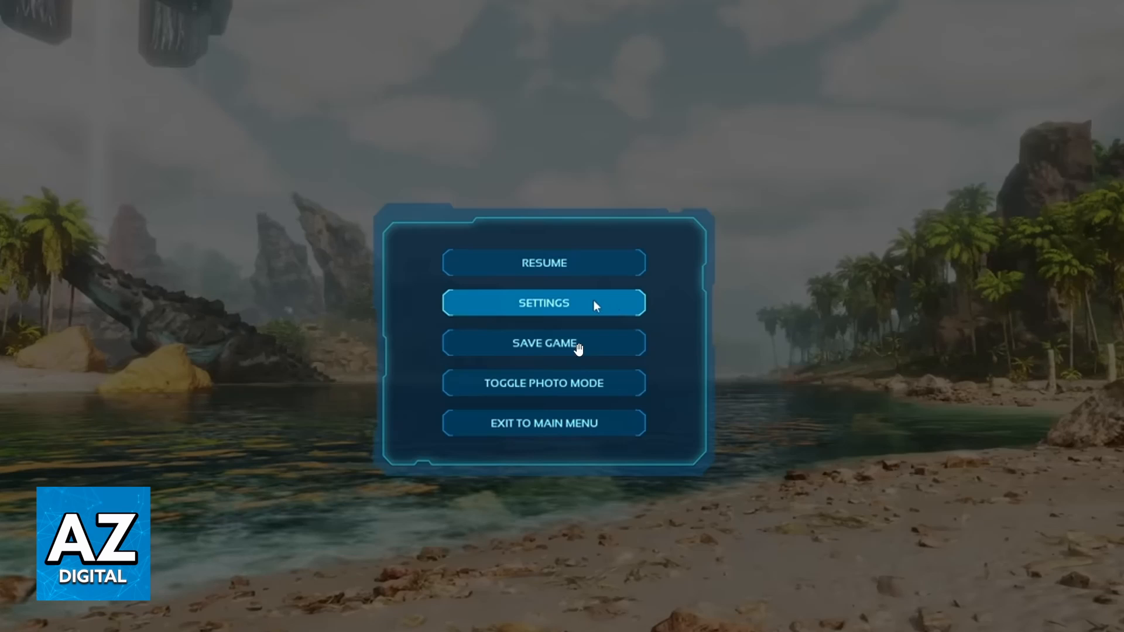
mouse_move(540, 271)
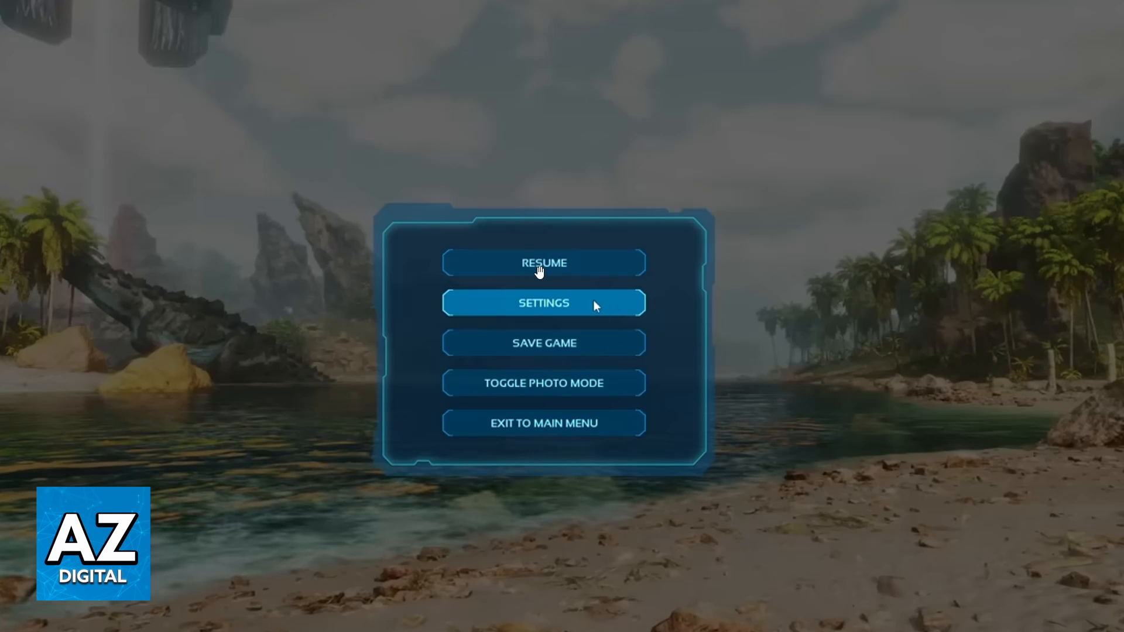
mouse_move(541, 269)
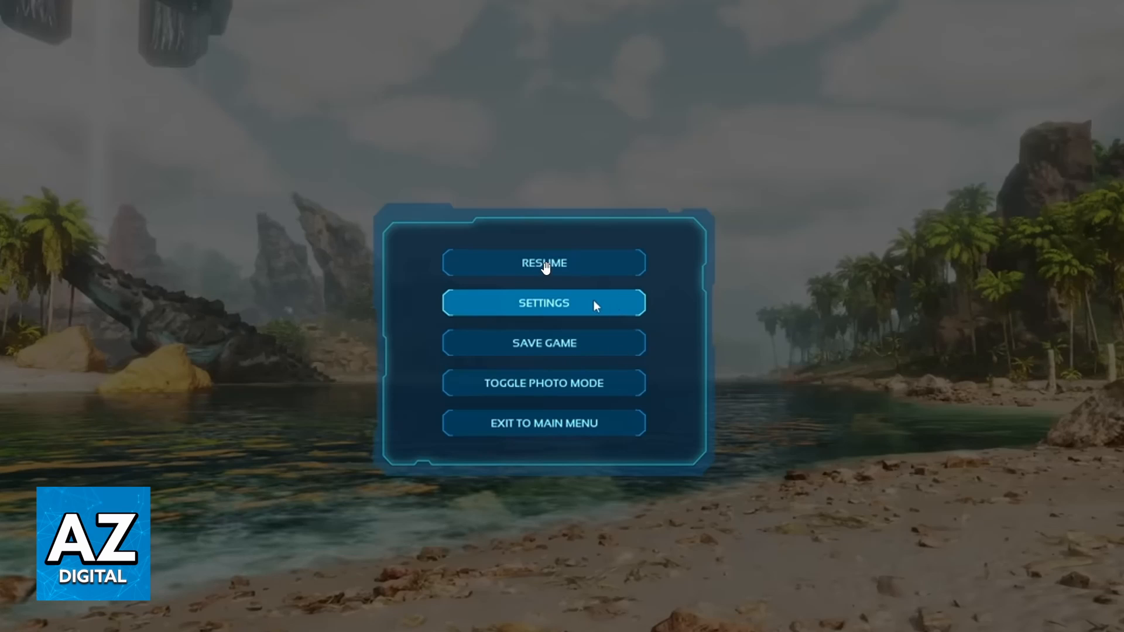
mouse_move(580, 293)
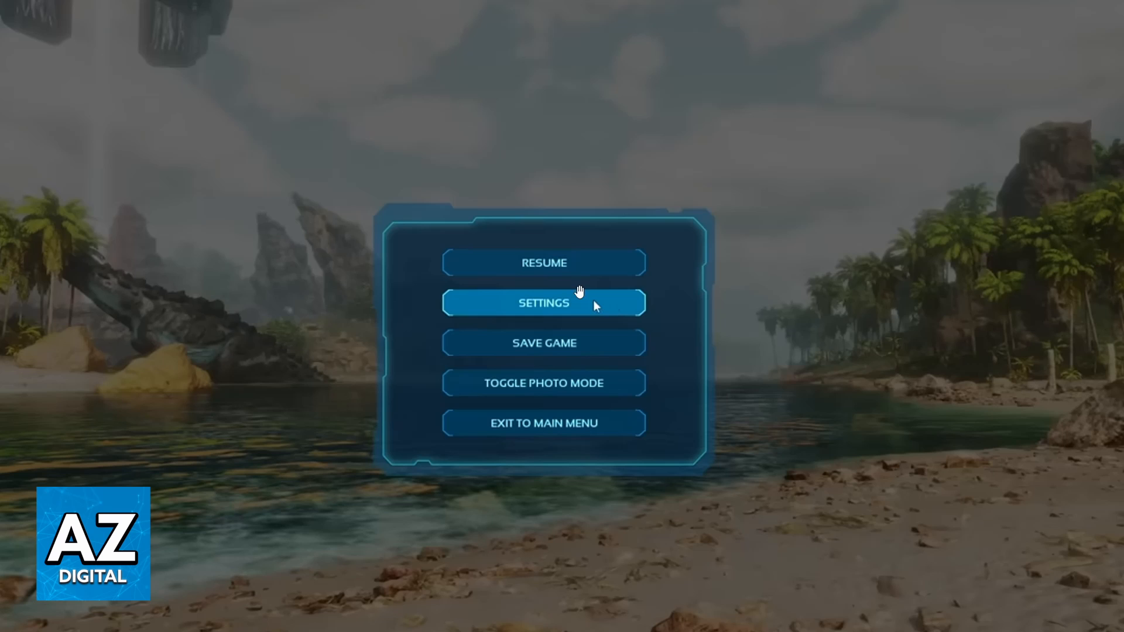
mouse_move(593, 310)
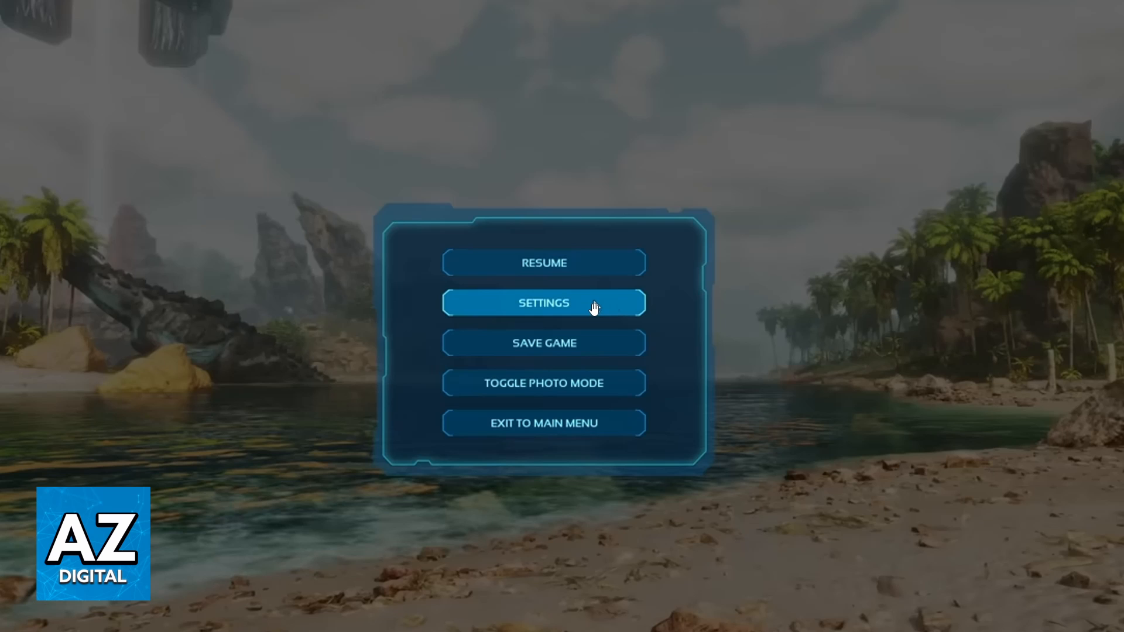
mouse_move(663, 277)
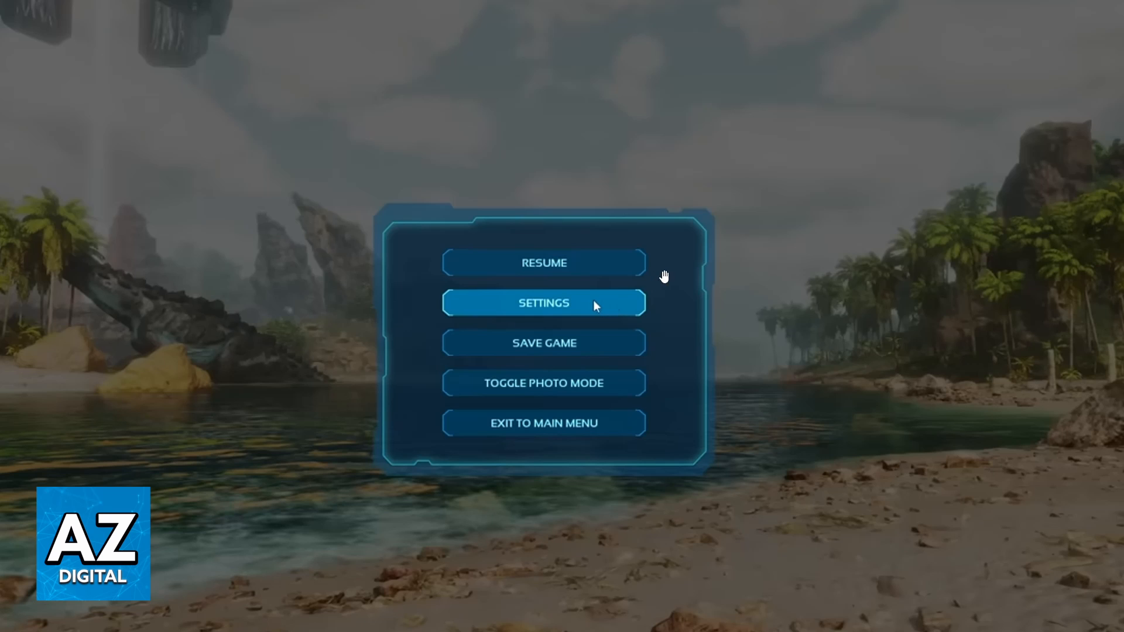
mouse_move(813, 343)
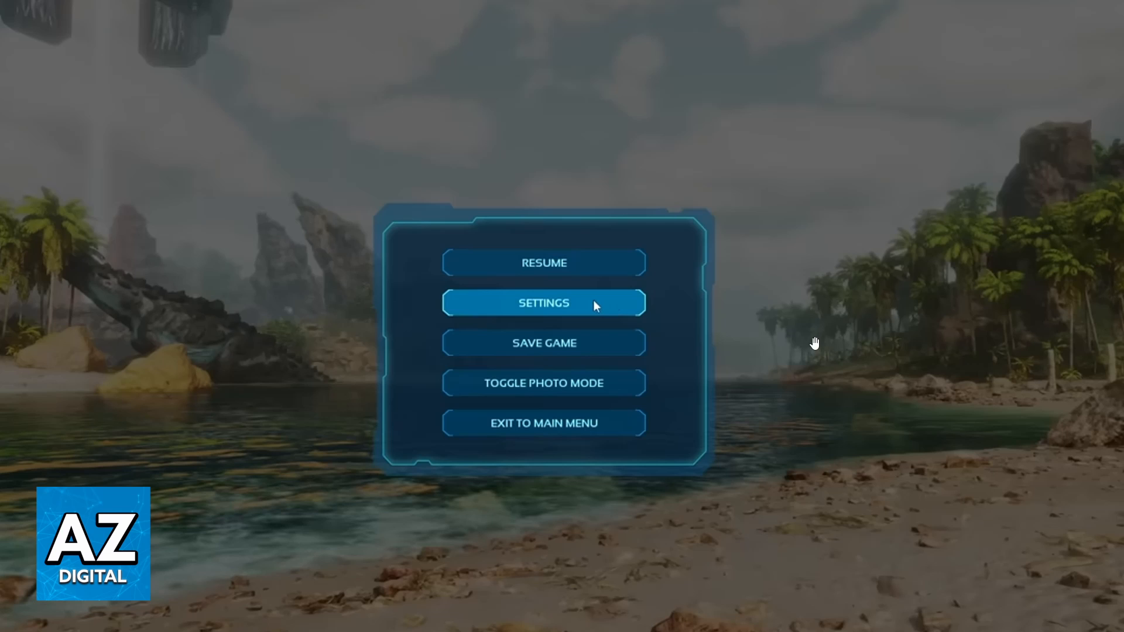
mouse_move(585, 306)
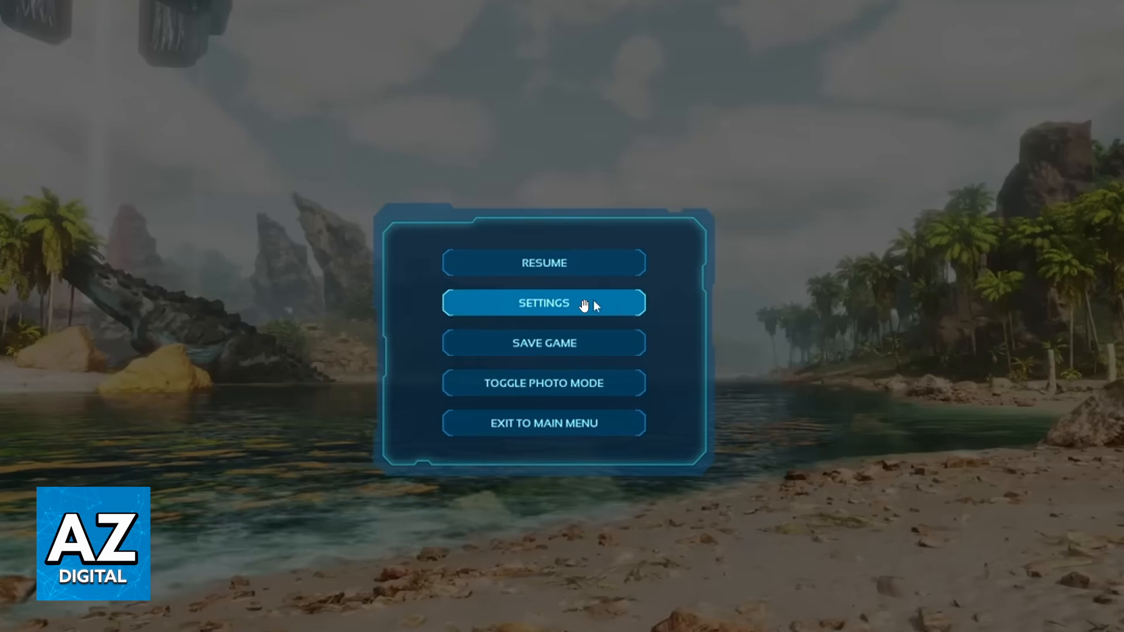
Choose SETTINGS in the pause menu to open the general audio settings.
left_click(543, 302)
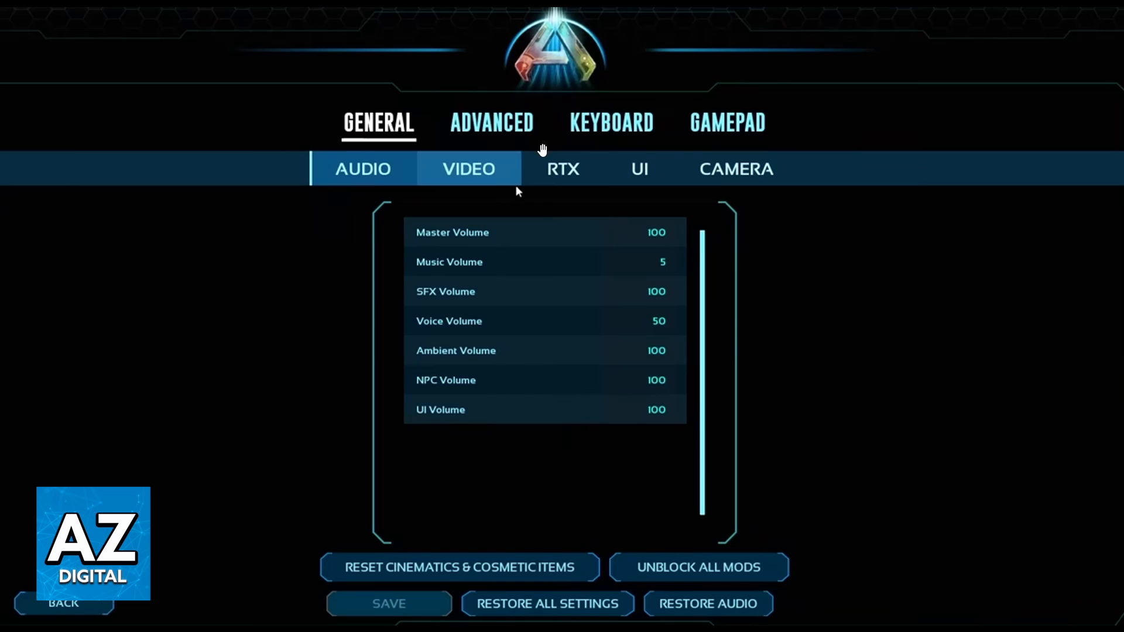
mouse_move(475, 150)
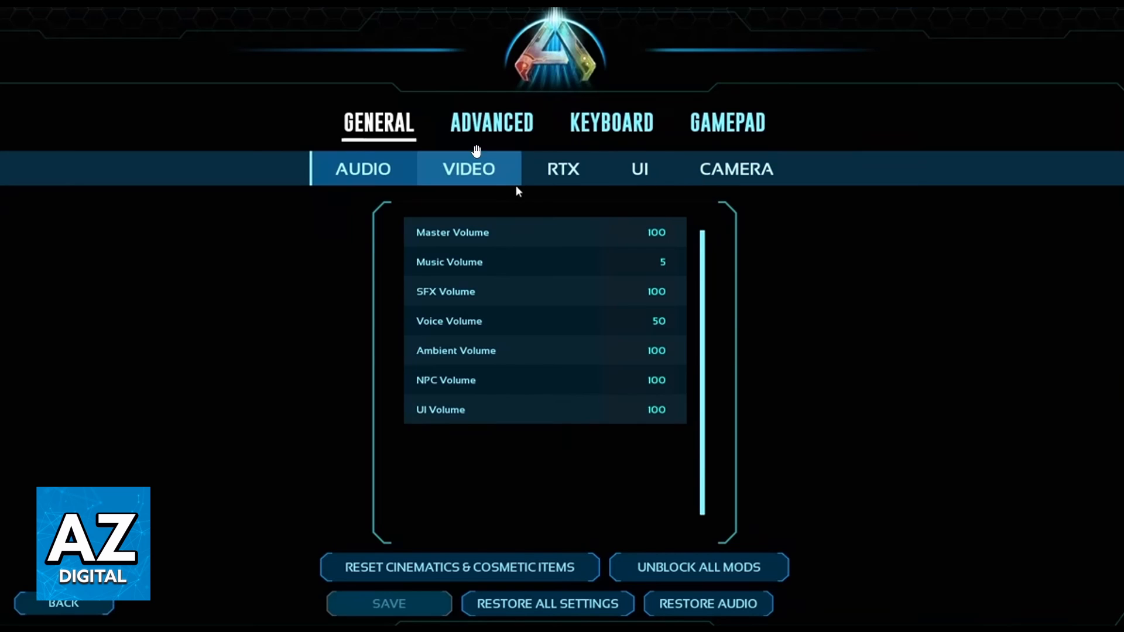
mouse_move(539, 159)
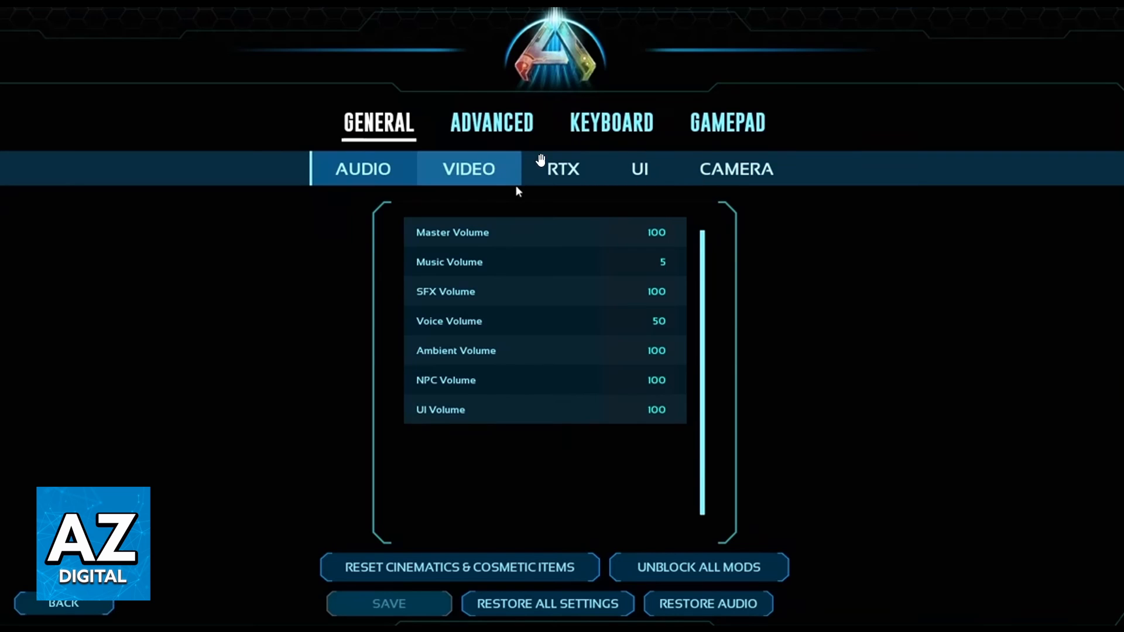
mouse_move(440, 121)
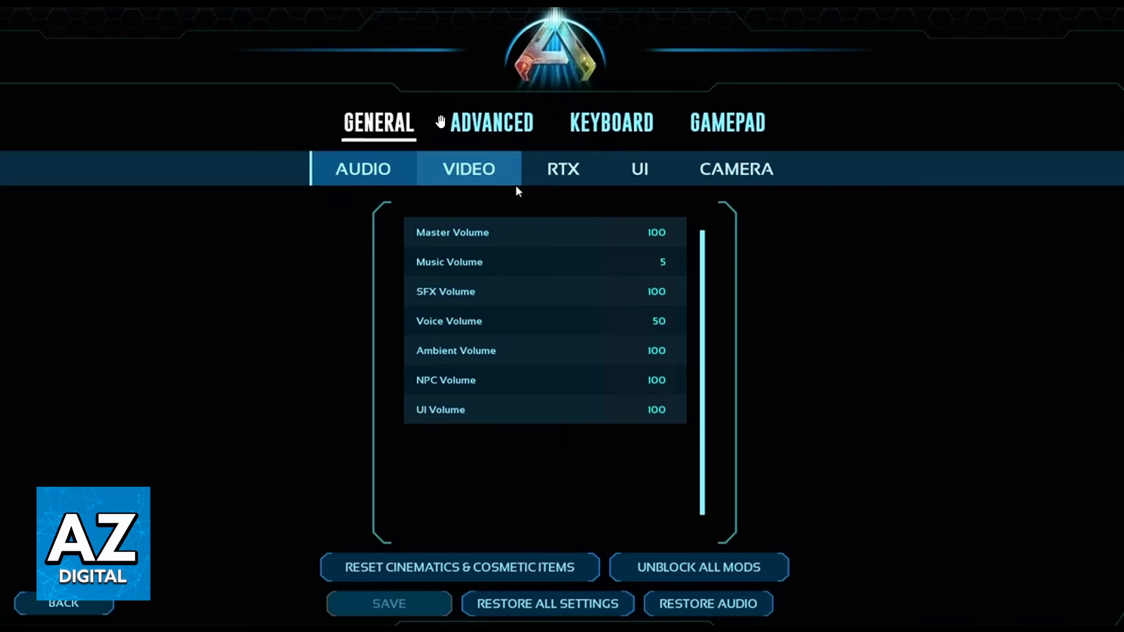
mouse_move(542, 136)
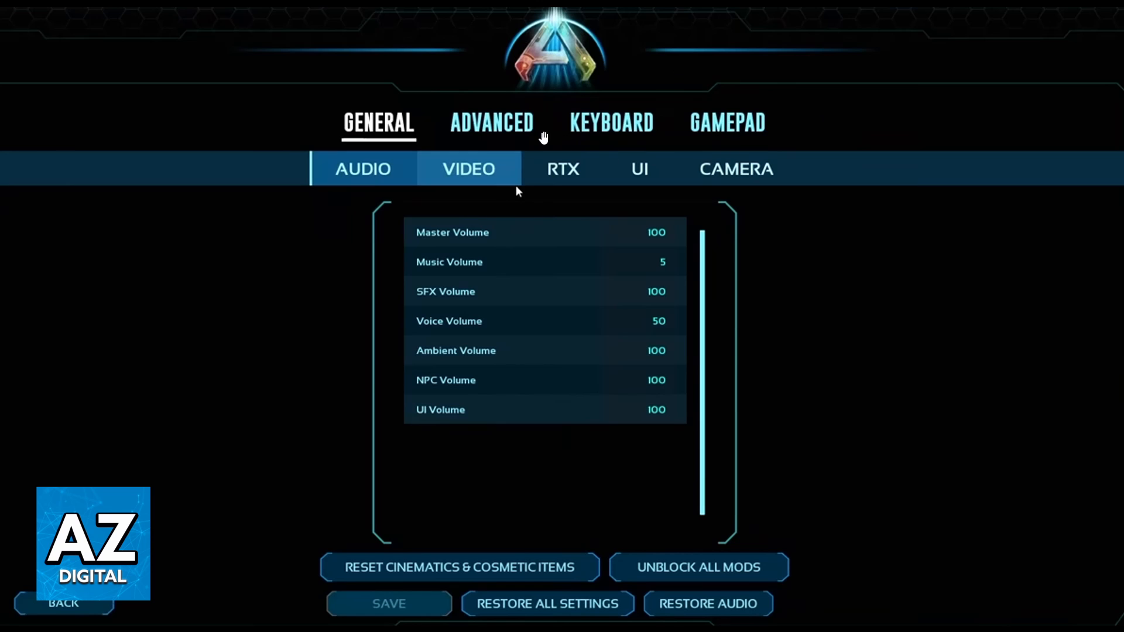
mouse_move(425, 142)
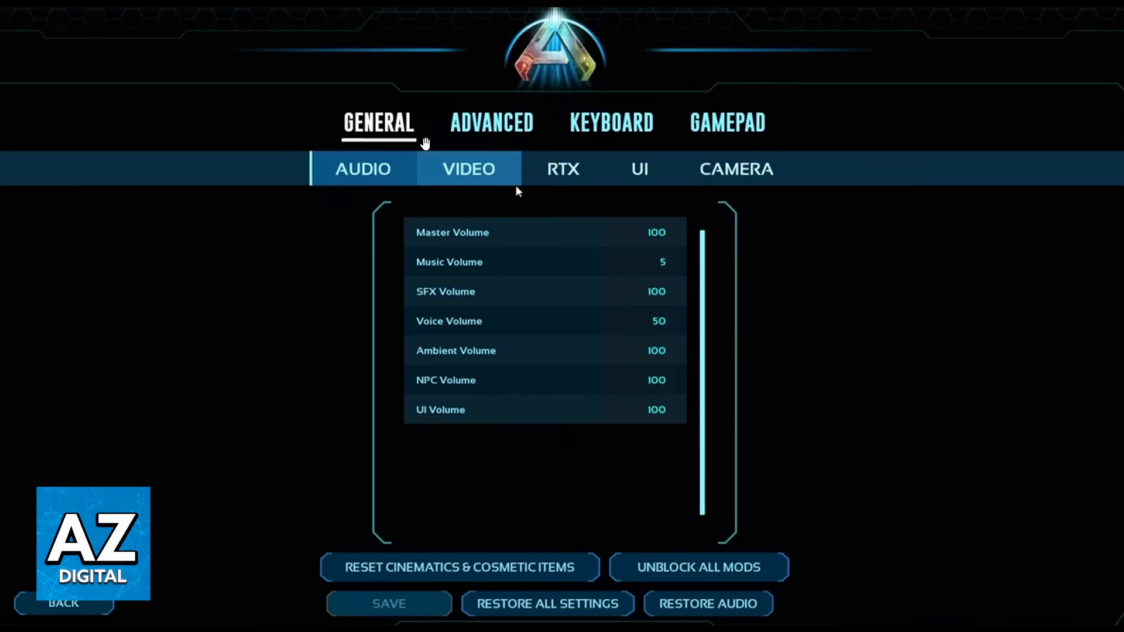
mouse_move(821, 182)
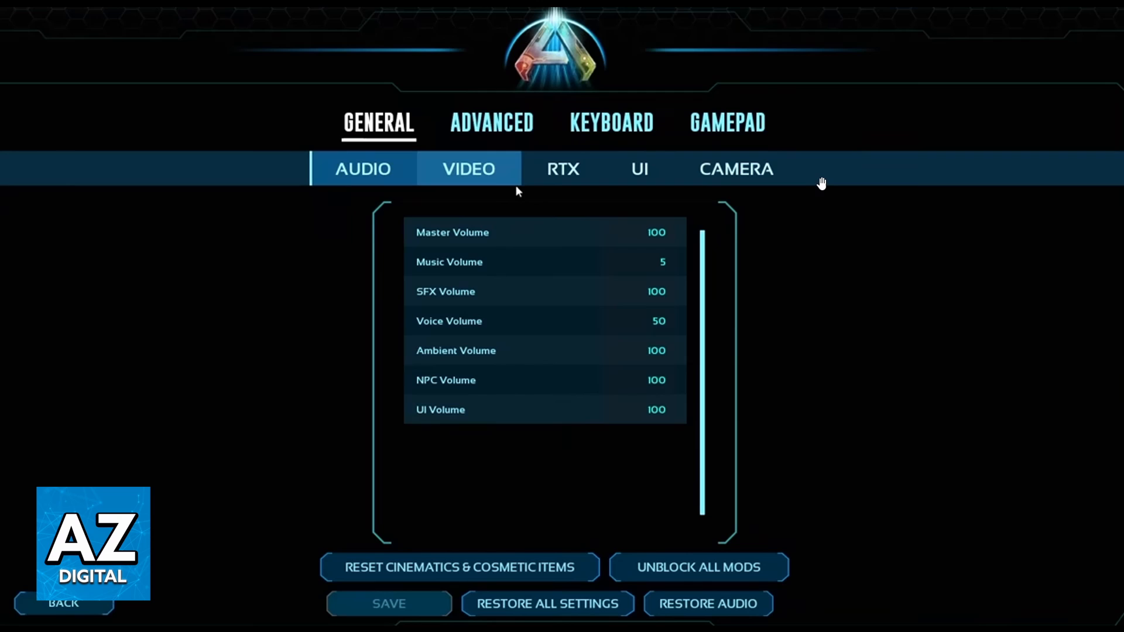
mouse_move(823, 183)
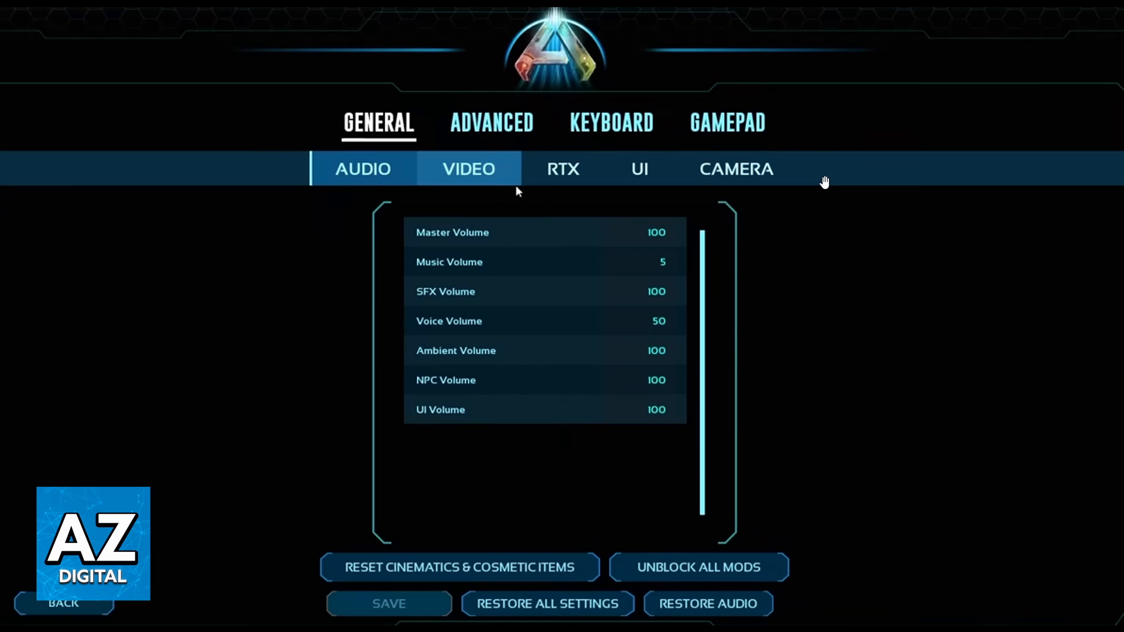
mouse_move(745, 172)
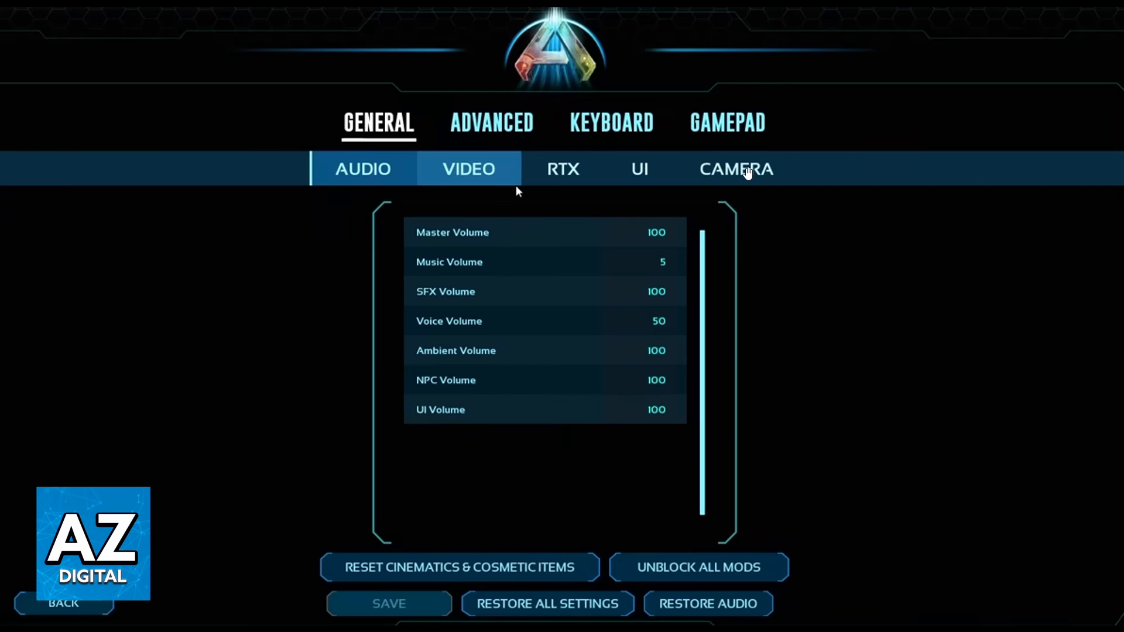
mouse_move(486, 166)
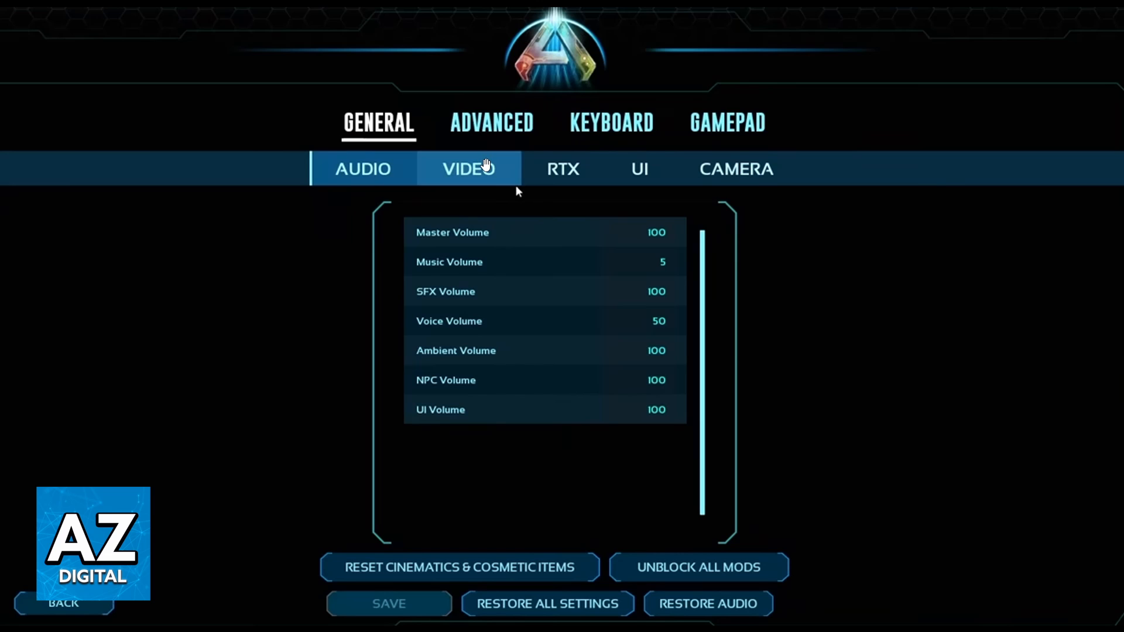
Switch to the VIDEO sub-tab under GENERAL to show the resolution and graphics options.
left_click(469, 168)
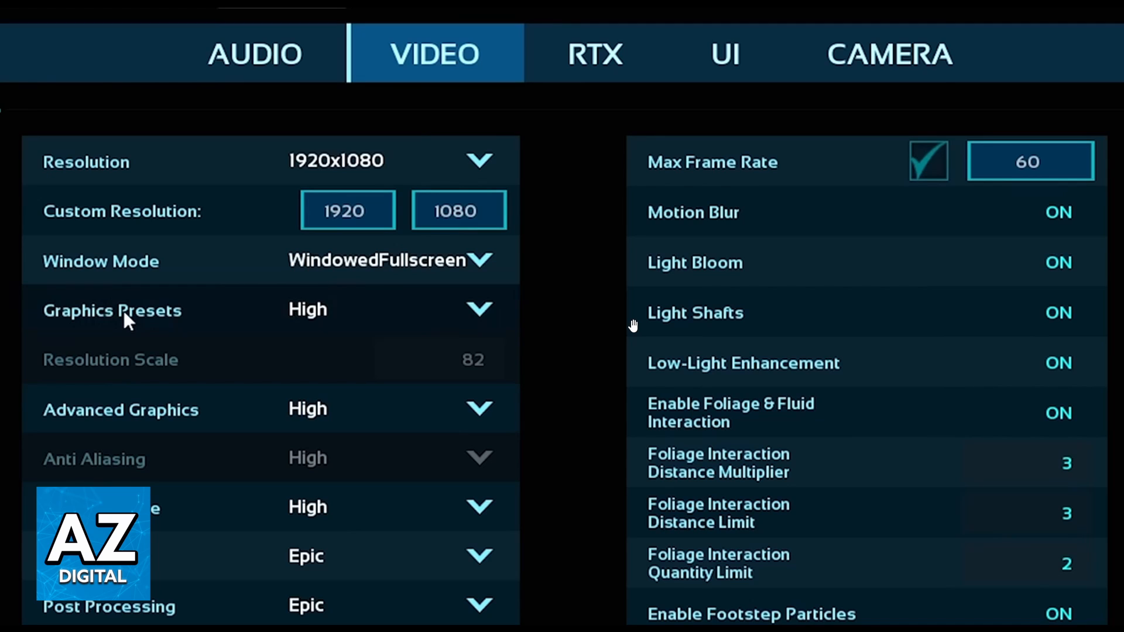
mouse_move(306, 476)
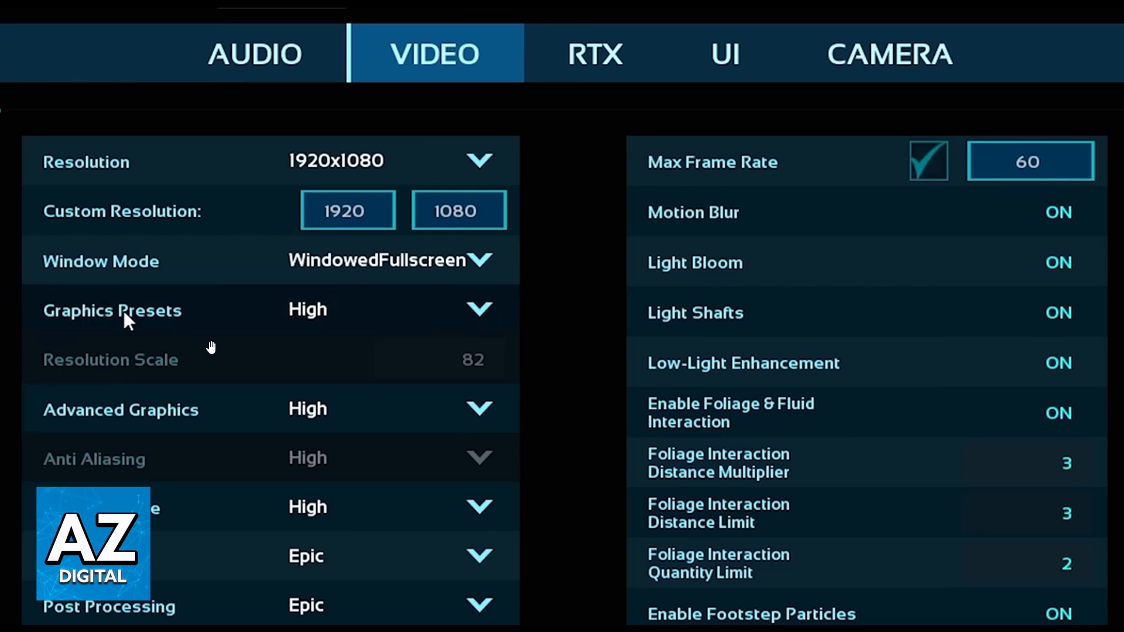
mouse_move(291, 367)
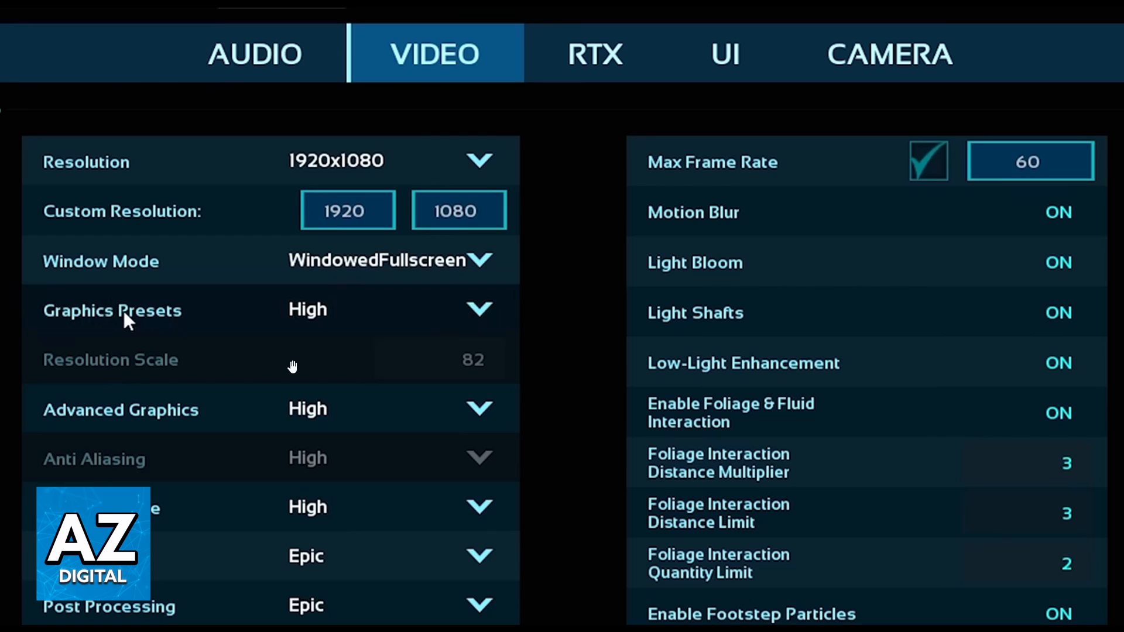
mouse_move(197, 215)
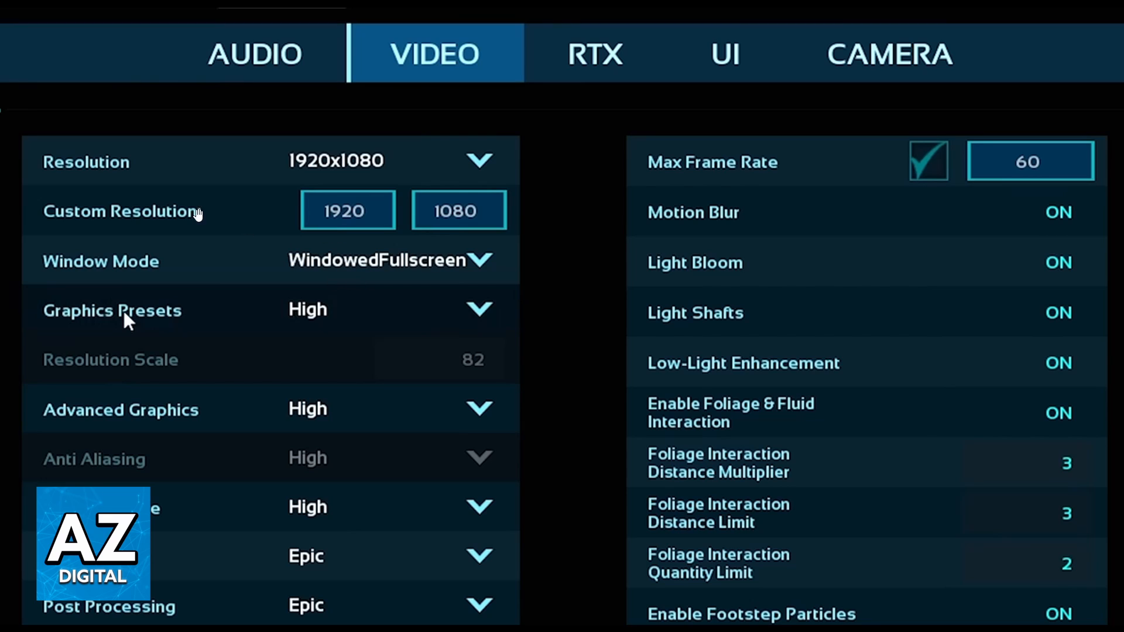
mouse_move(482, 163)
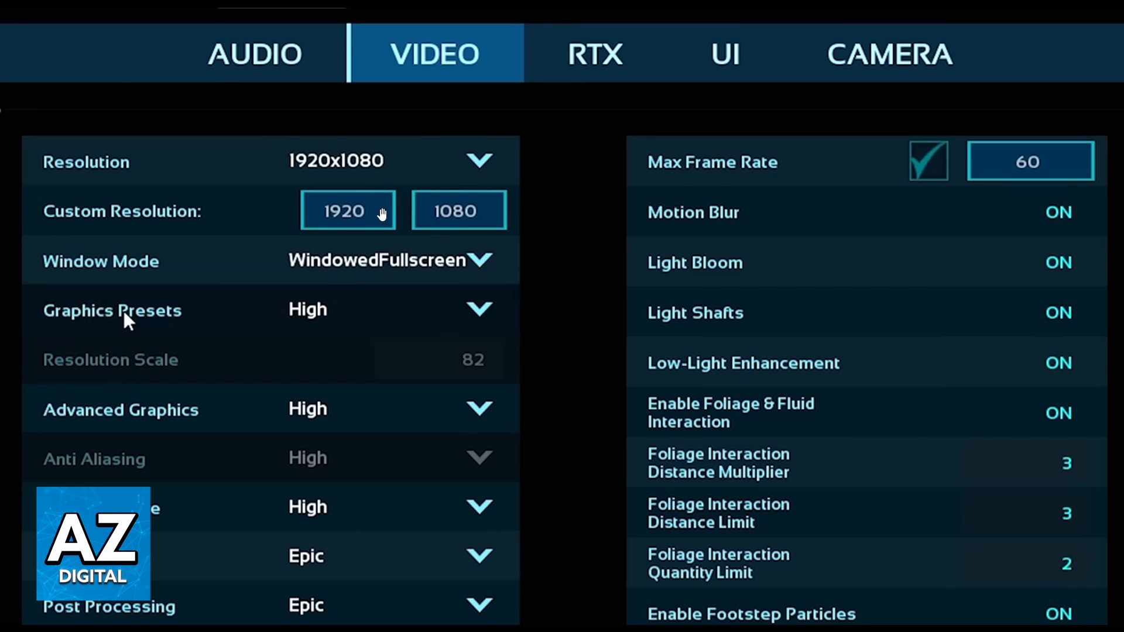
mouse_move(405, 229)
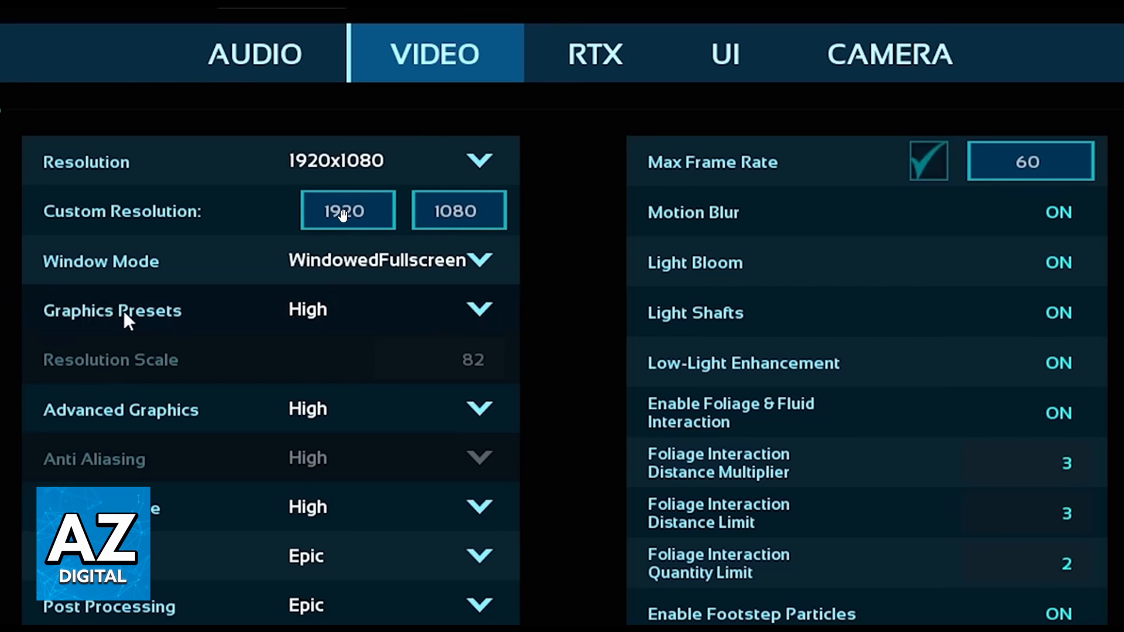
mouse_move(480, 228)
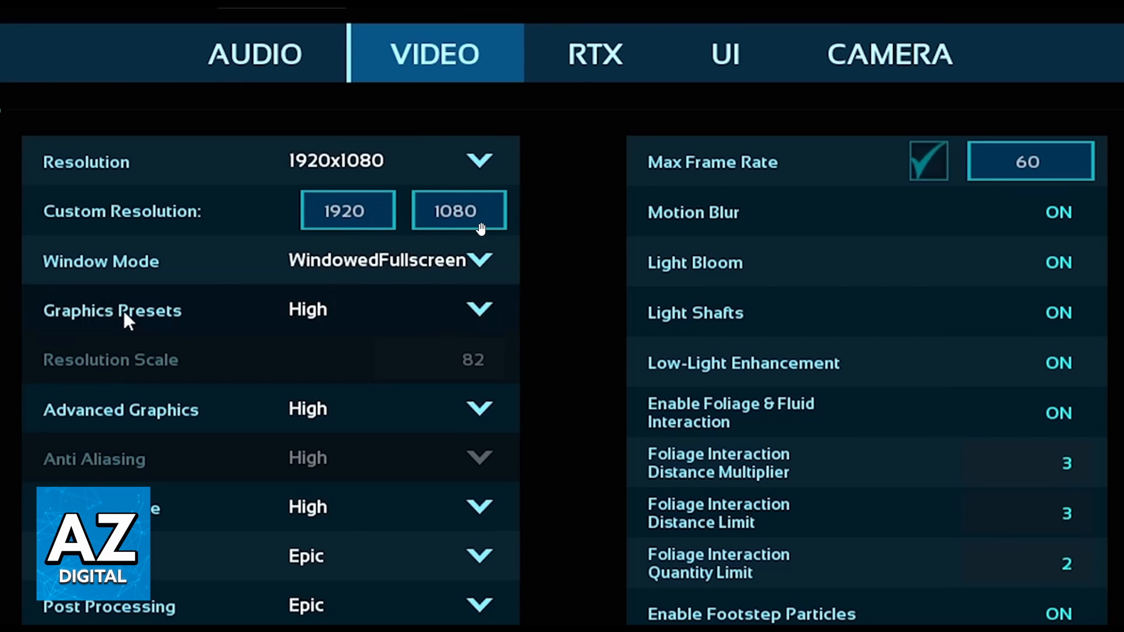
mouse_move(319, 188)
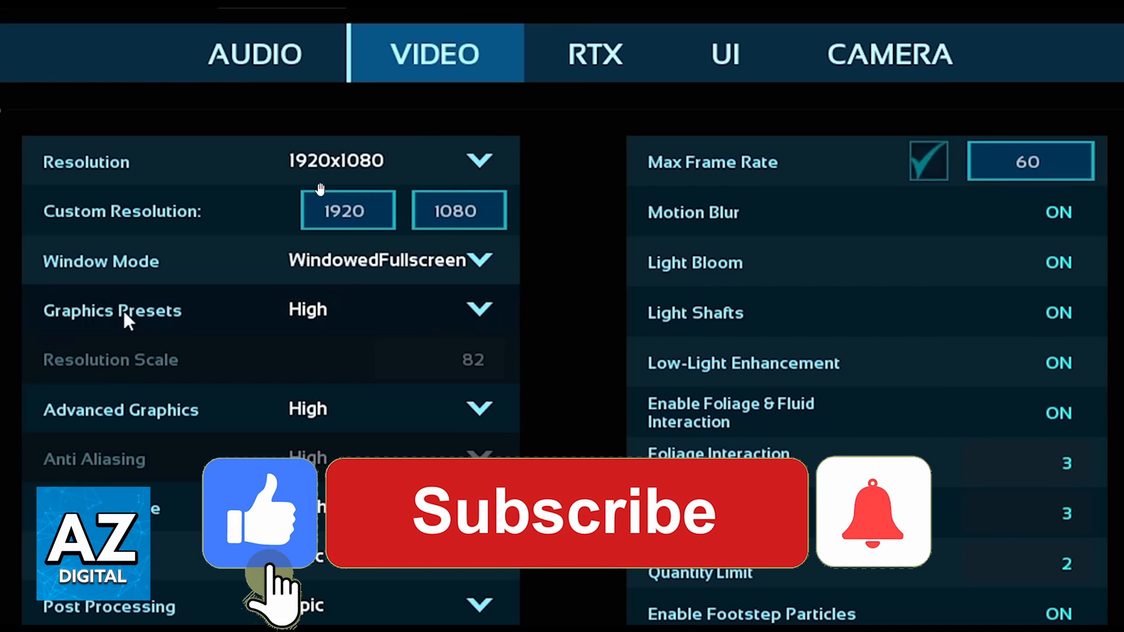
left_click(873, 511)
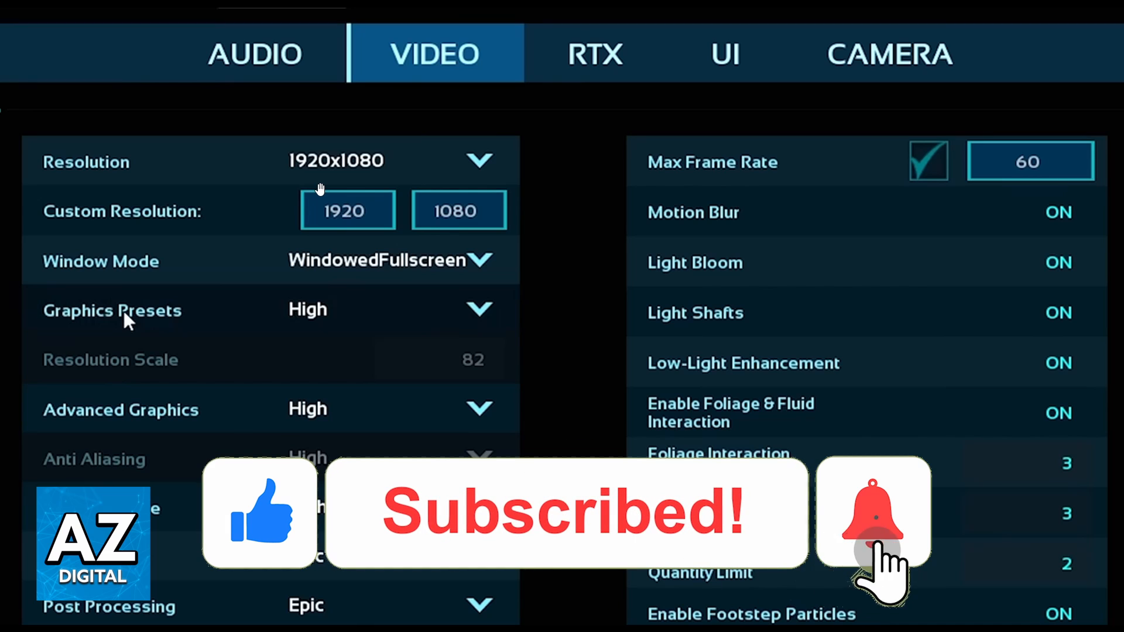
left_click(872, 512)
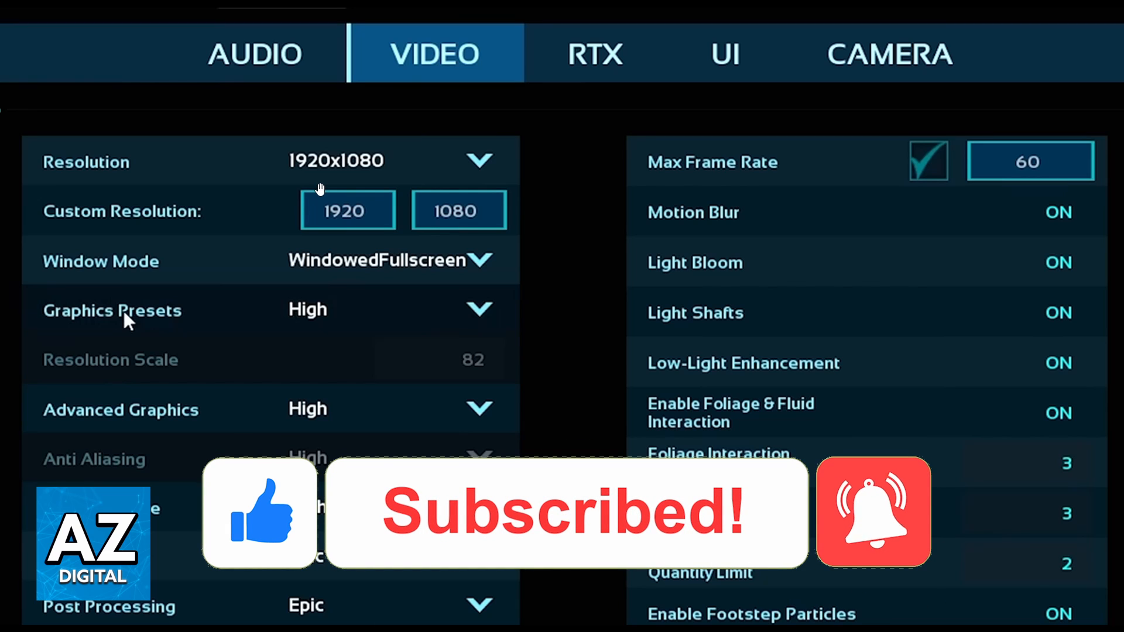